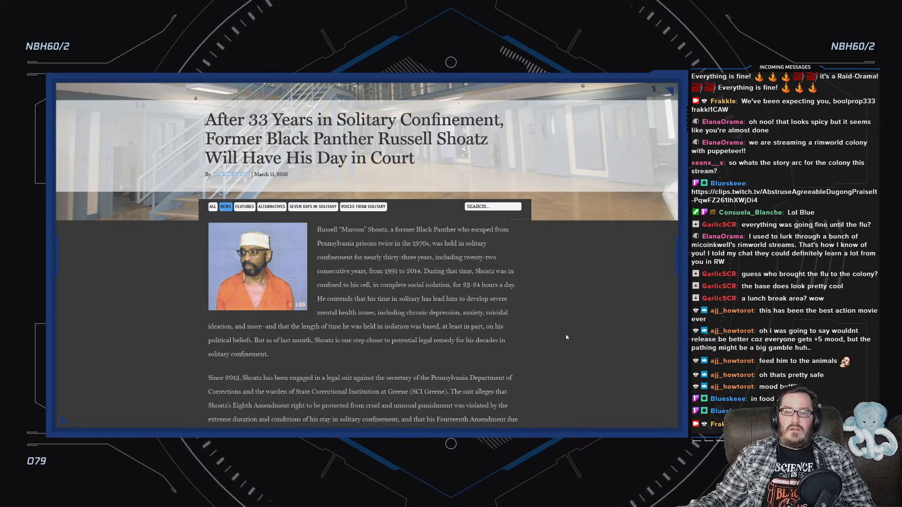
{"action": "mouse_move", "coordinate": [547, 349]}
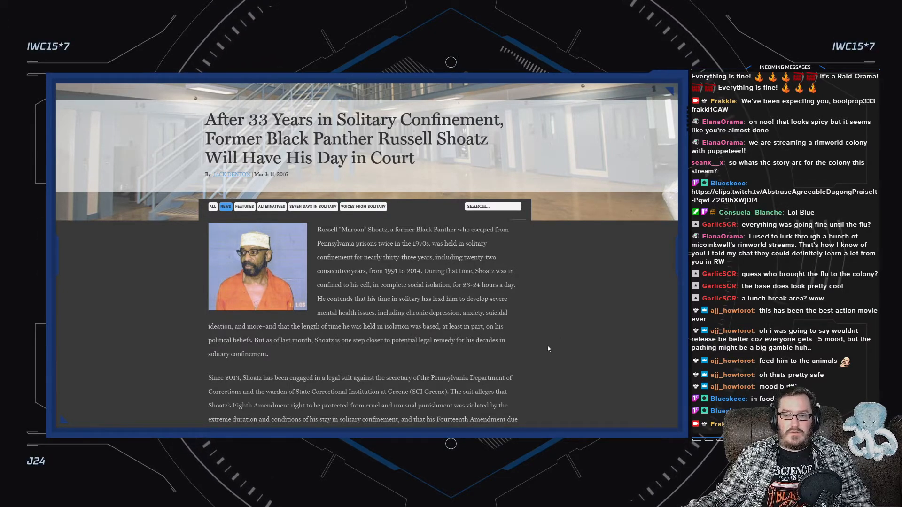
{"action": "scroll", "scroll_direction": "down", "scroll_amount": 3}
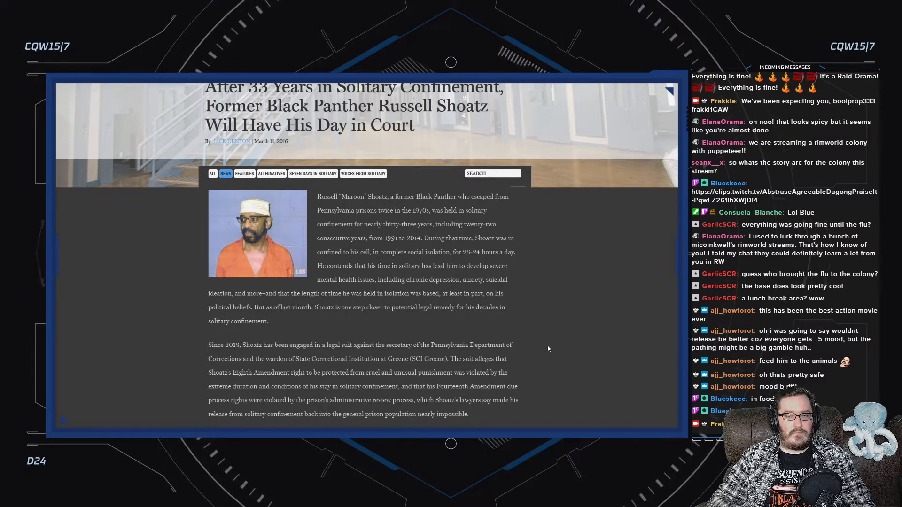
{"action": "scroll", "scroll_direction": "down", "scroll_amount": 3}
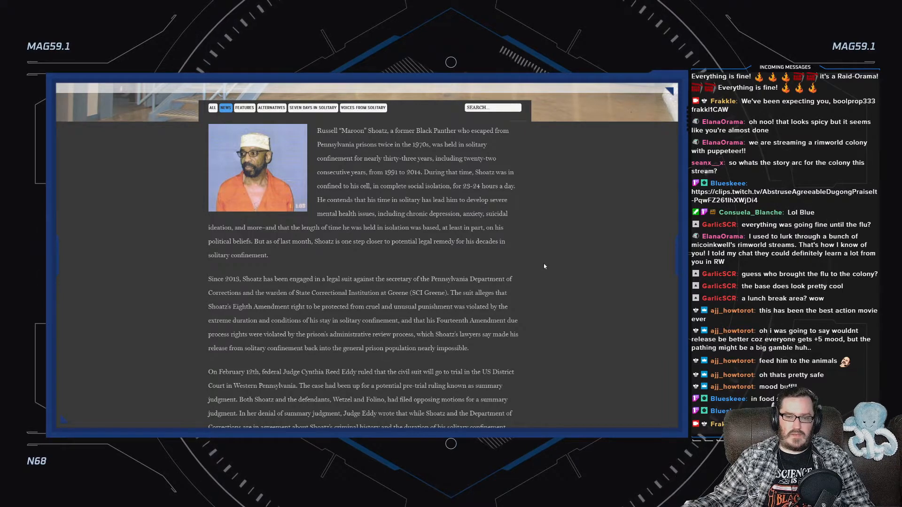
{"action": "scroll", "scroll_direction": "down", "scroll_amount": 3}
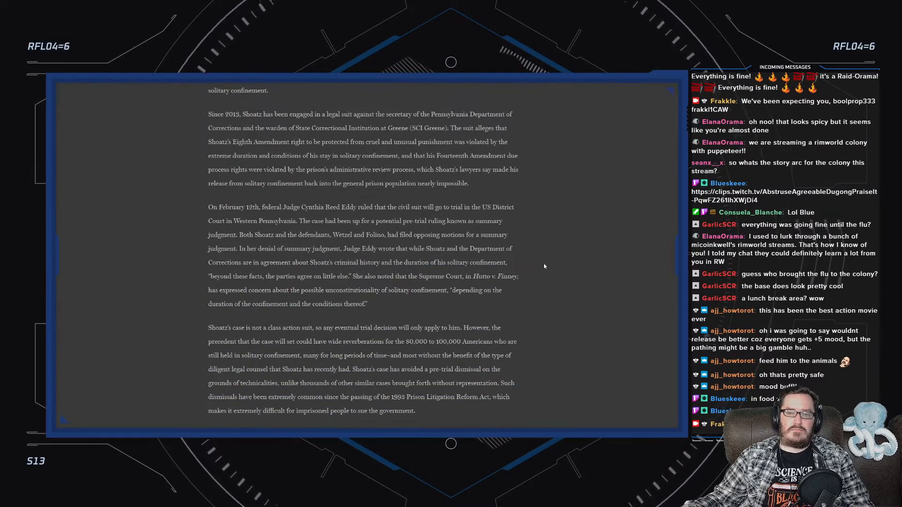
{"action": "scroll", "scroll_direction": "down", "scroll_amount": 3}
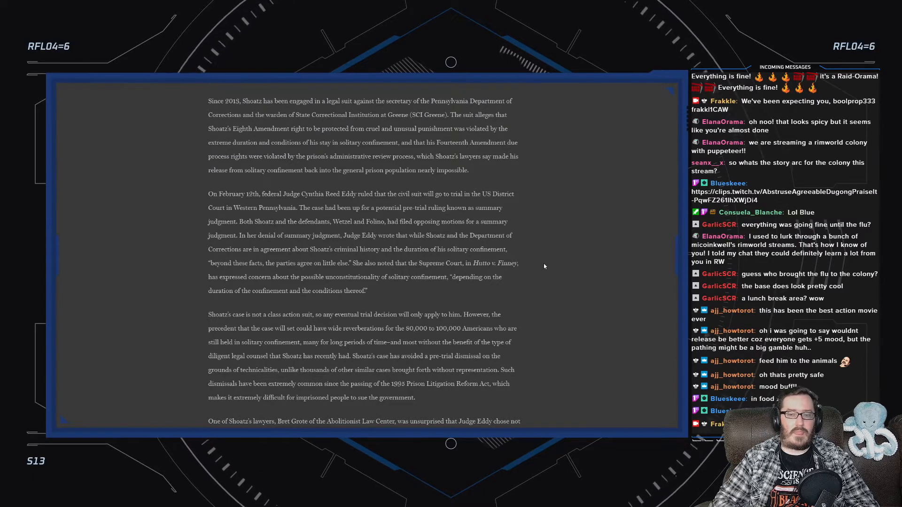
{"action": "scroll", "scroll_direction": "down", "scroll_amount": 3}
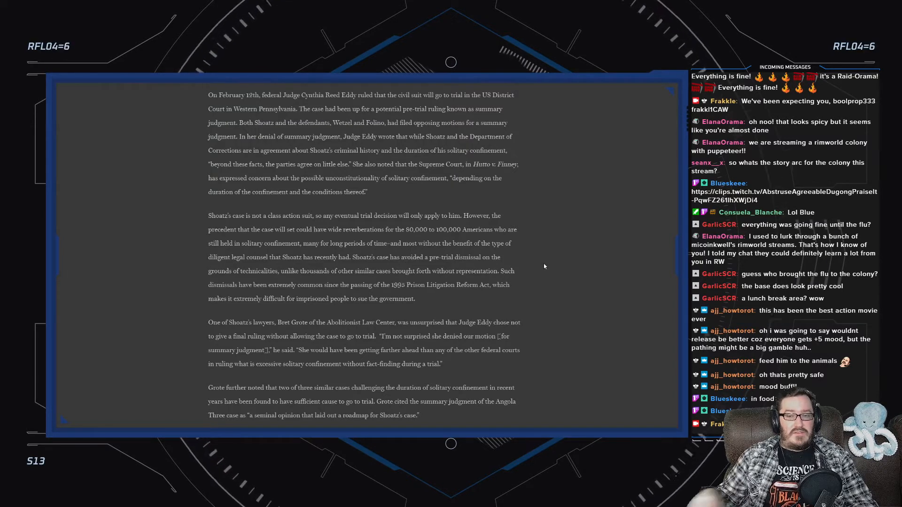
{"action": "scroll", "scroll_direction": "down", "scroll_amount": 3}
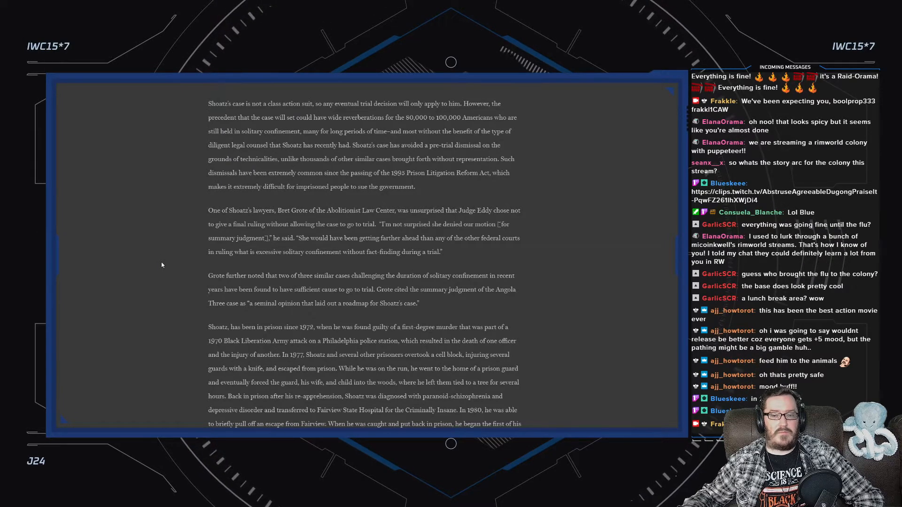
{"action": "scroll", "scroll_direction": "down", "scroll_amount": 3}
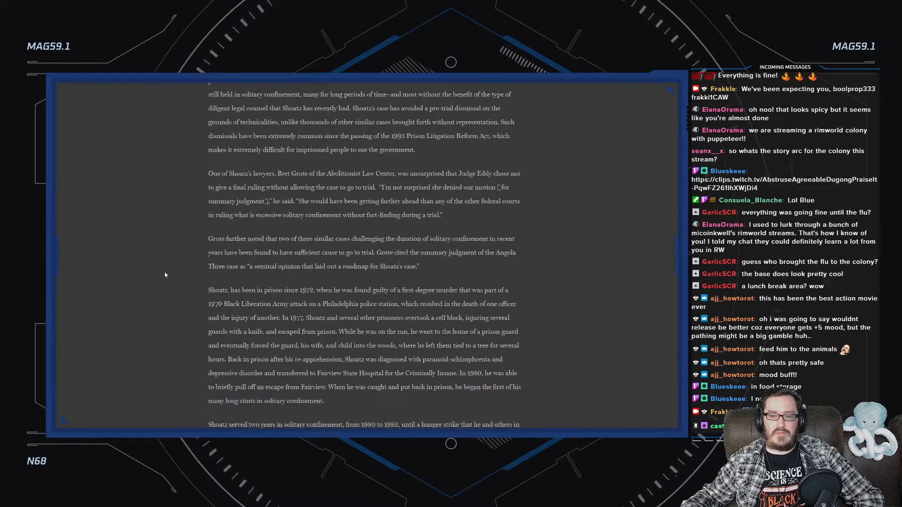
{"action": "scroll", "scroll_direction": "down", "scroll_amount": 3}
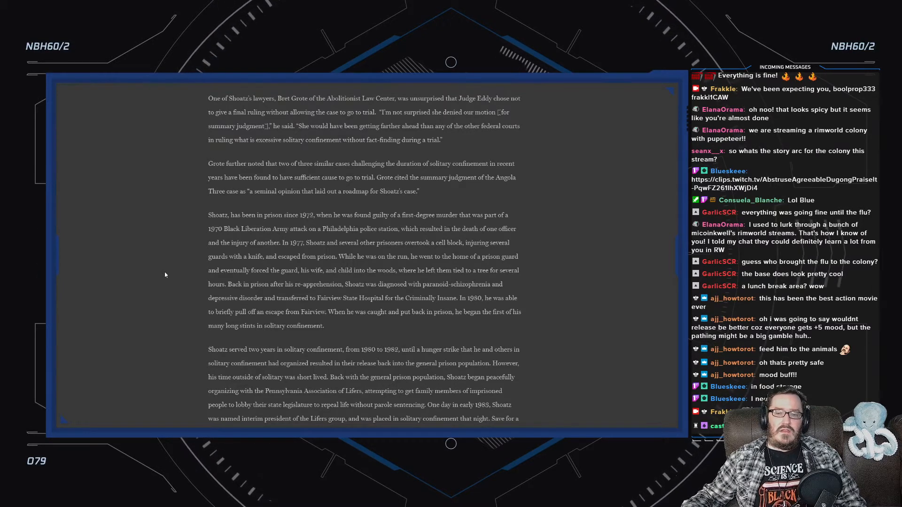
{"action": "scroll", "scroll_direction": "down", "scroll_amount": 3}
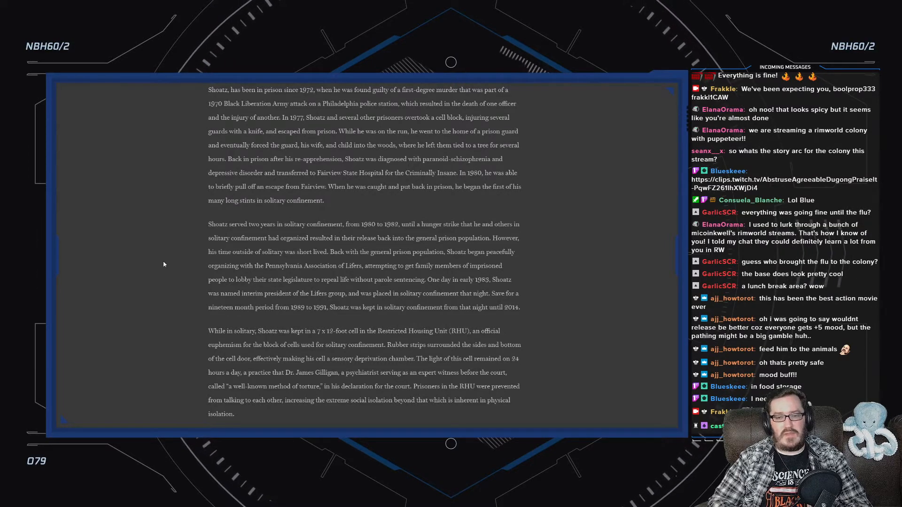
{"action": "scroll", "scroll_direction": "down", "scroll_amount": 3}
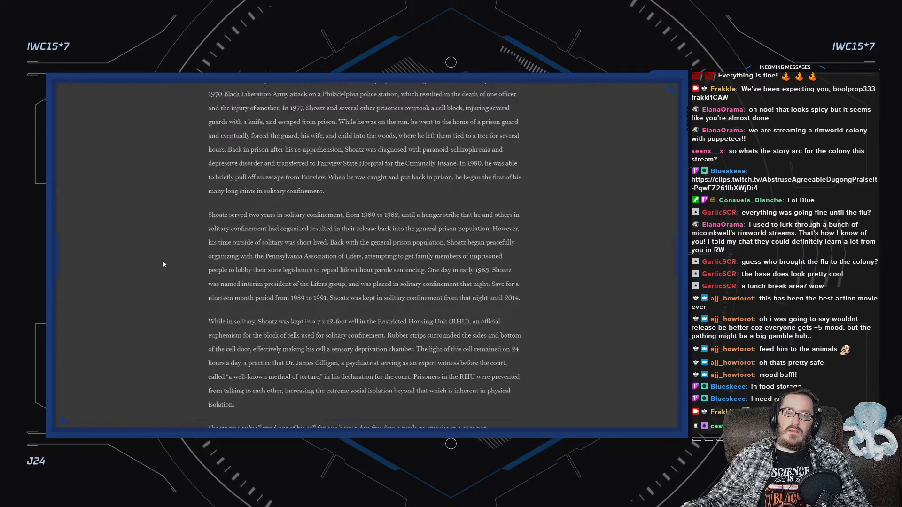
{"action": "scroll", "scroll_direction": "down", "scroll_amount": 3}
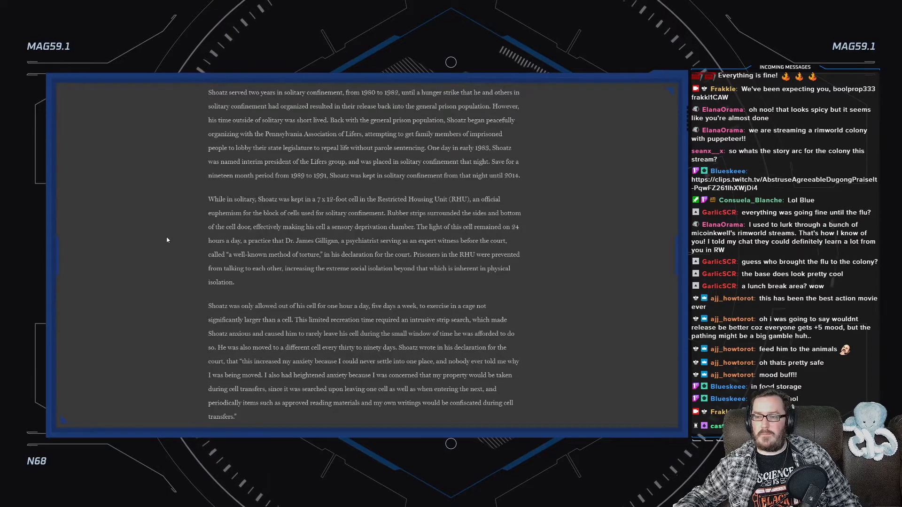
{"action": "scroll", "scroll_direction": "down", "scroll_amount": 3}
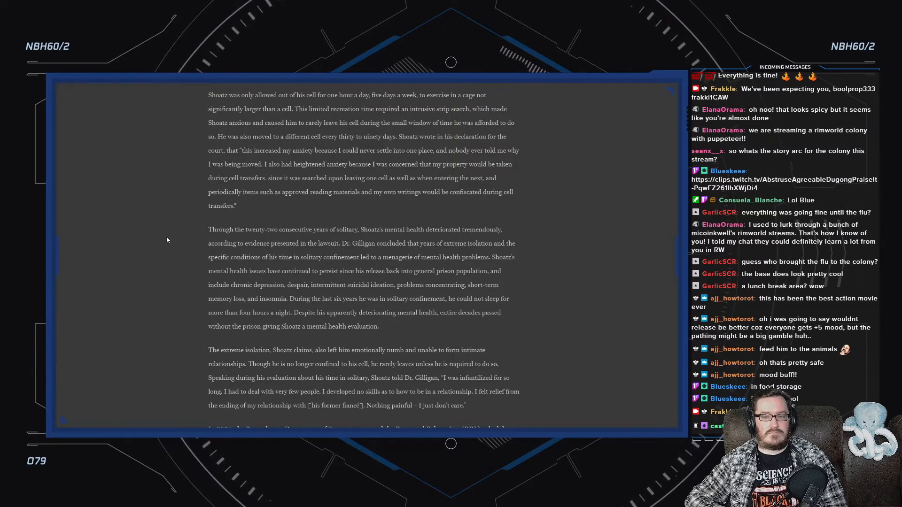
{"action": "scroll", "scroll_direction": "down", "scroll_amount": 3}
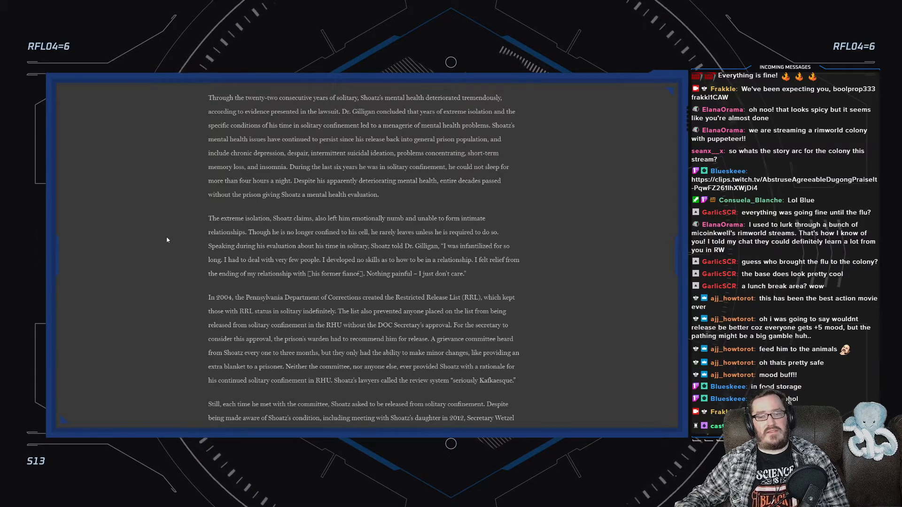
{"action": "scroll", "scroll_direction": "down", "scroll_amount": 3}
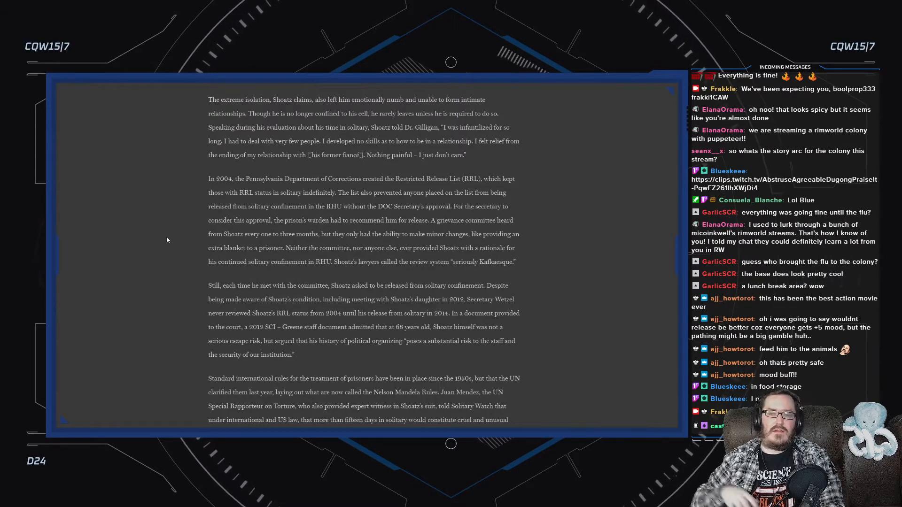
{"action": "scroll", "scroll_direction": "down", "scroll_amount": 3}
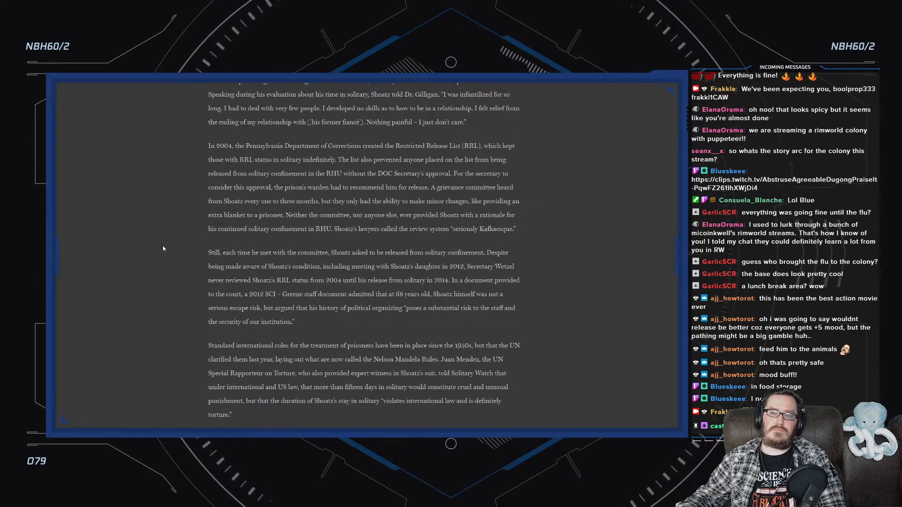
{"action": "scroll", "scroll_direction": "up", "scroll_amount": 3}
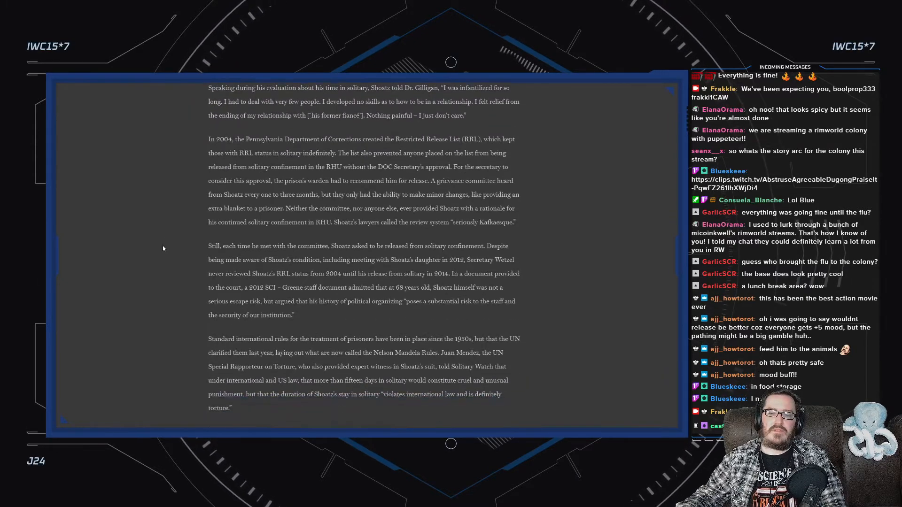
{"action": "scroll", "scroll_direction": "down", "scroll_amount": 3}
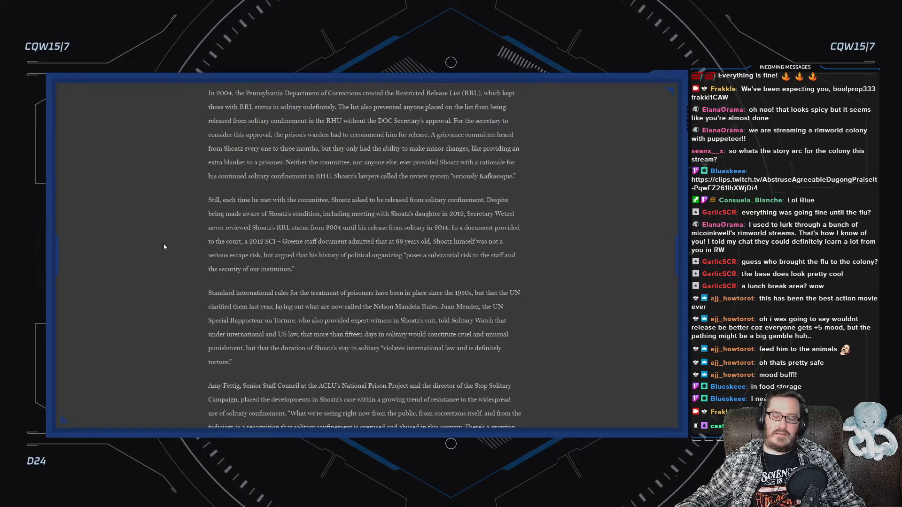
{"action": "mouse_move", "coordinate": [632, 334]}
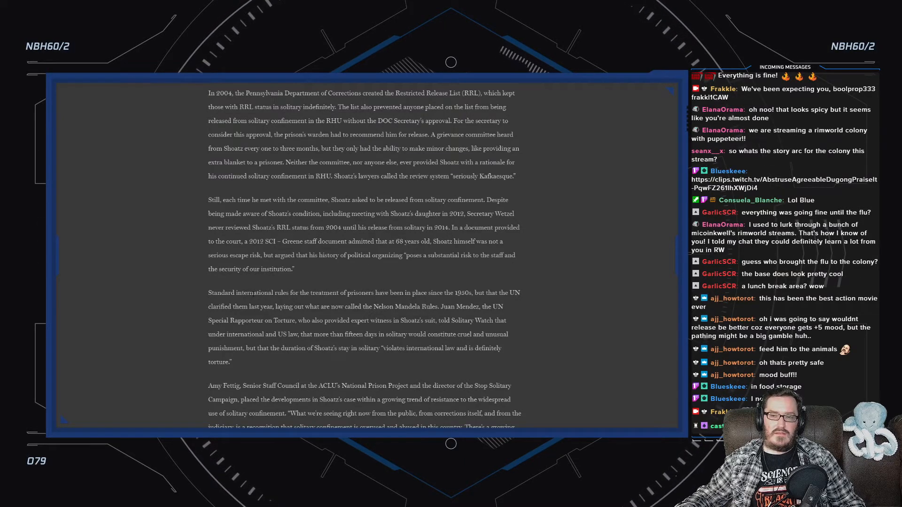
{"action": "scroll", "scroll_direction": "down", "scroll_amount": 3}
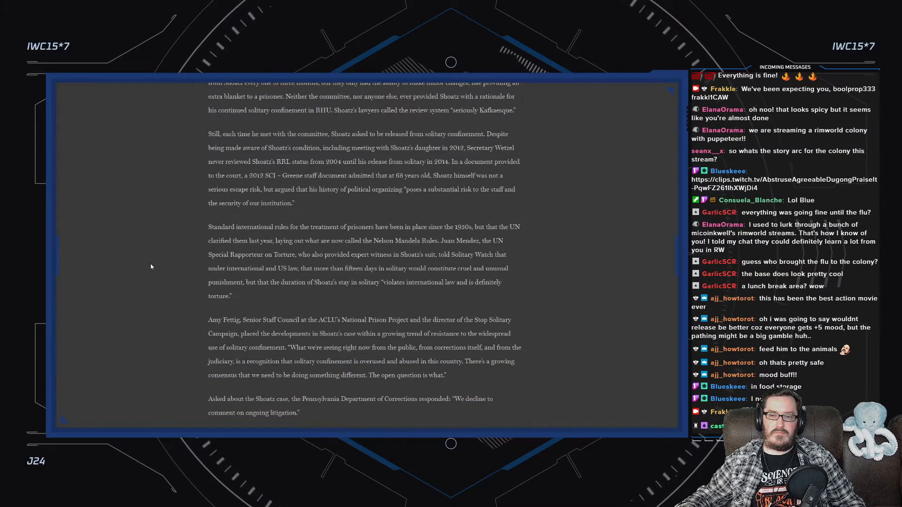
{"action": "scroll", "scroll_direction": "down", "scroll_amount": 3}
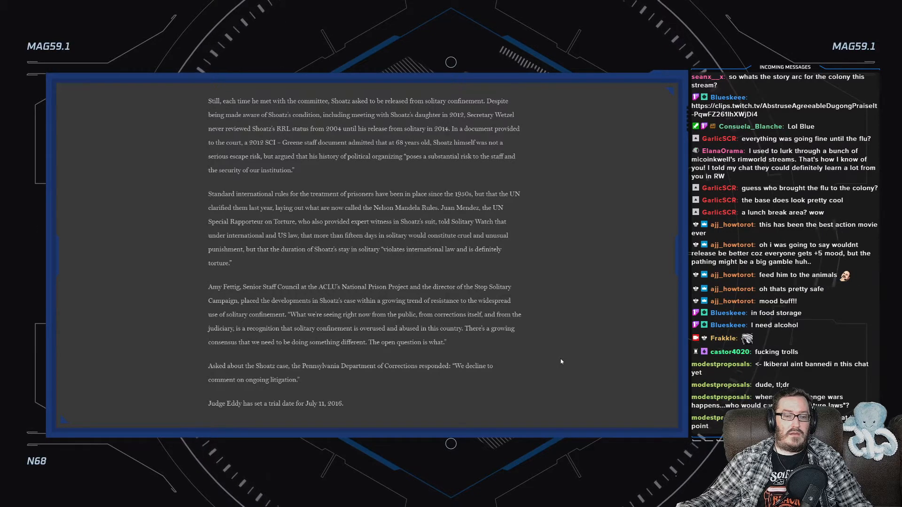
{"action": "mouse_move", "coordinate": [567, 342]}
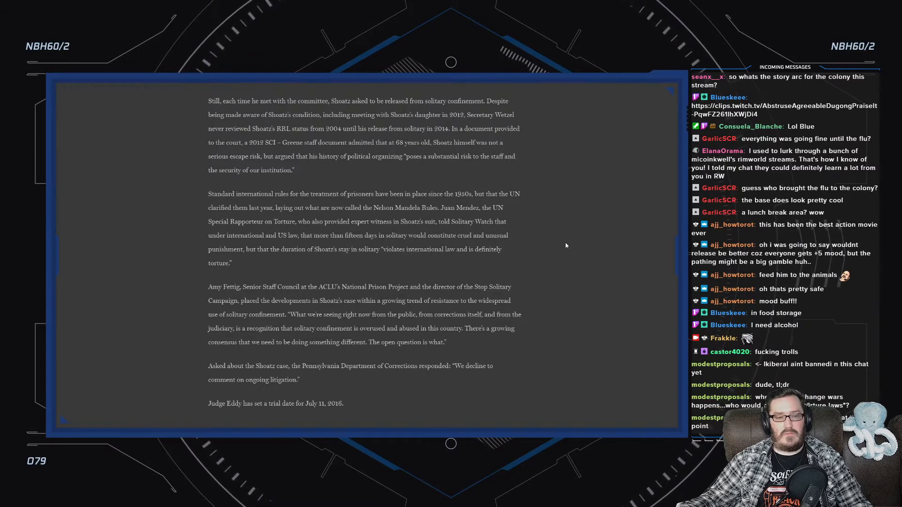
{"action": "scroll", "scroll_direction": "up", "scroll_amount": 3}
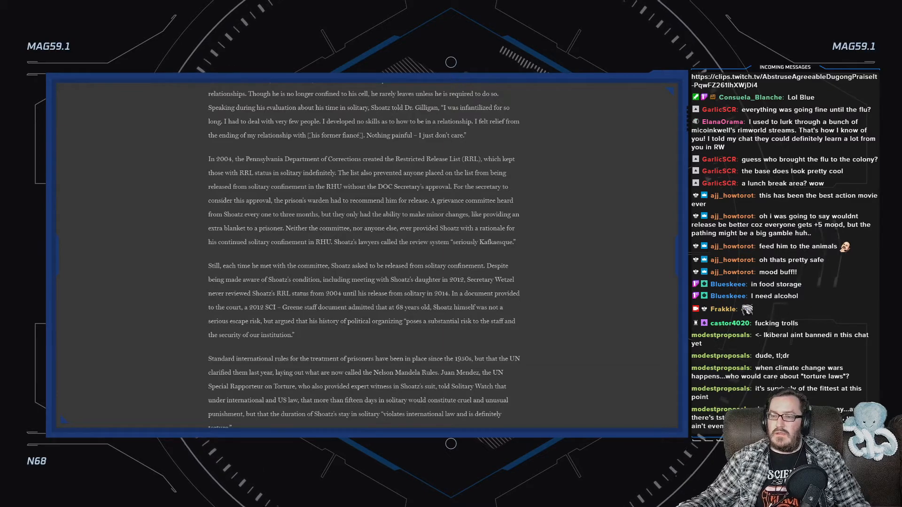
{"action": "scroll", "scroll_direction": "up", "scroll_amount": 3}
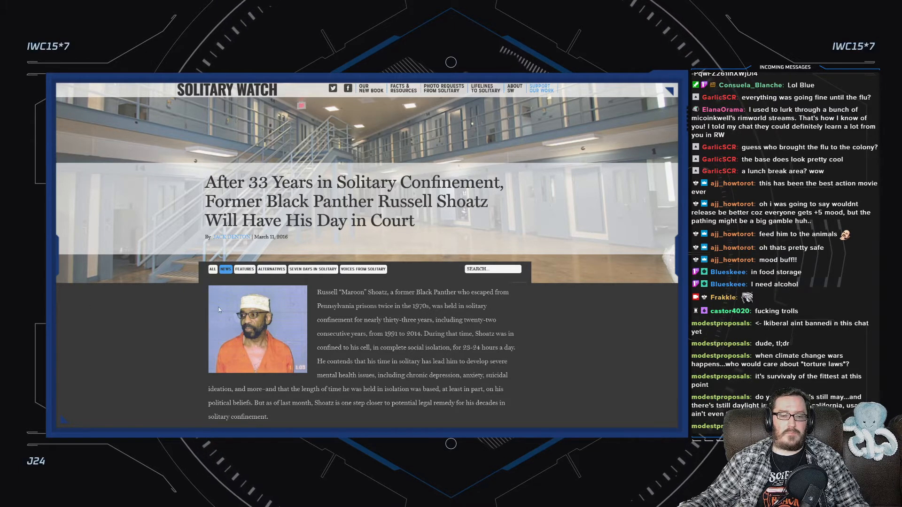
{"action": "mouse_move", "coordinate": [117, 348]}
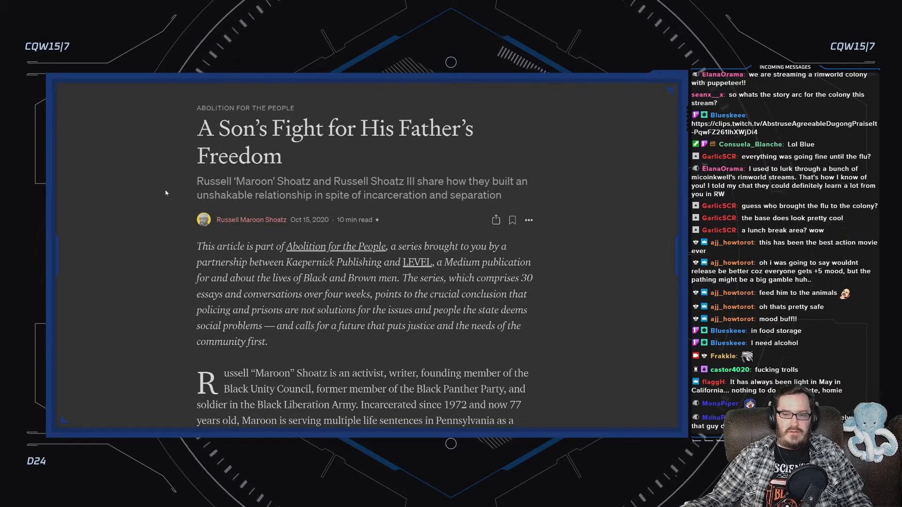
{"action": "scroll", "scroll_direction": "down", "scroll_amount": 3}
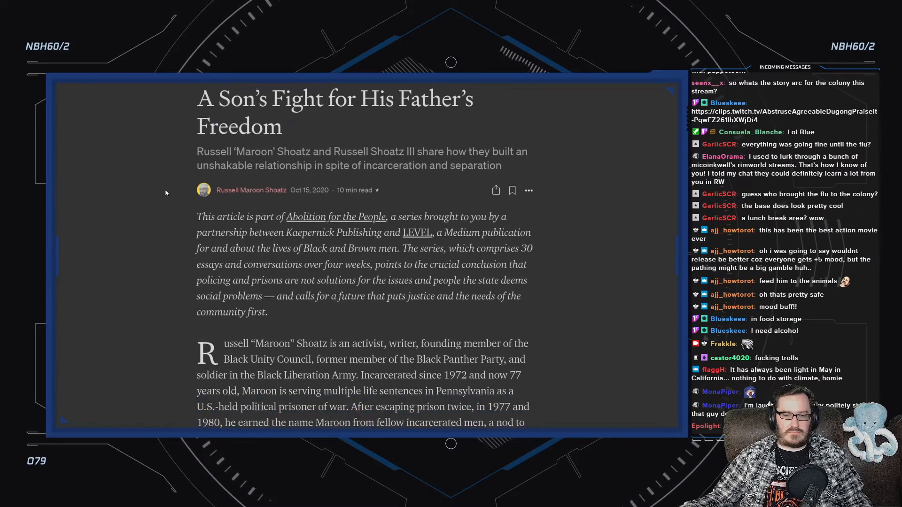
{"action": "scroll", "scroll_direction": "down", "scroll_amount": 3}
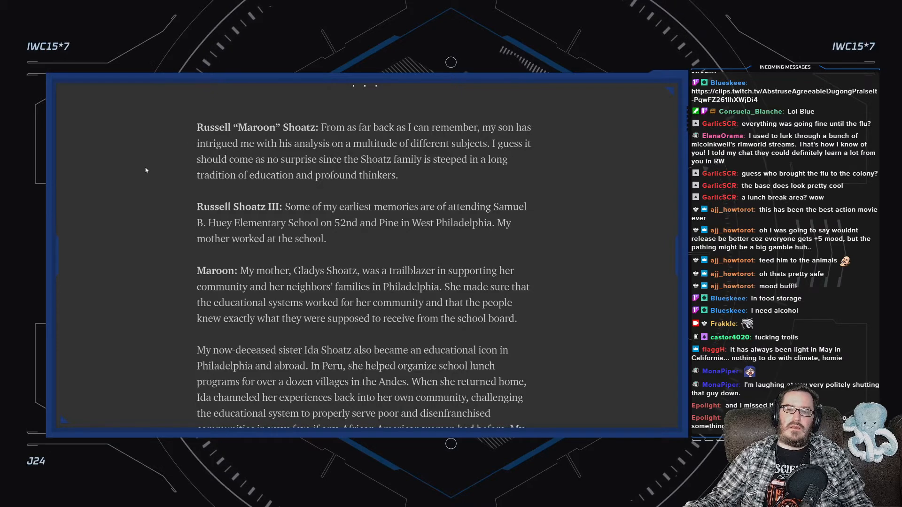
{"action": "scroll", "scroll_direction": "up", "scroll_amount": 3}
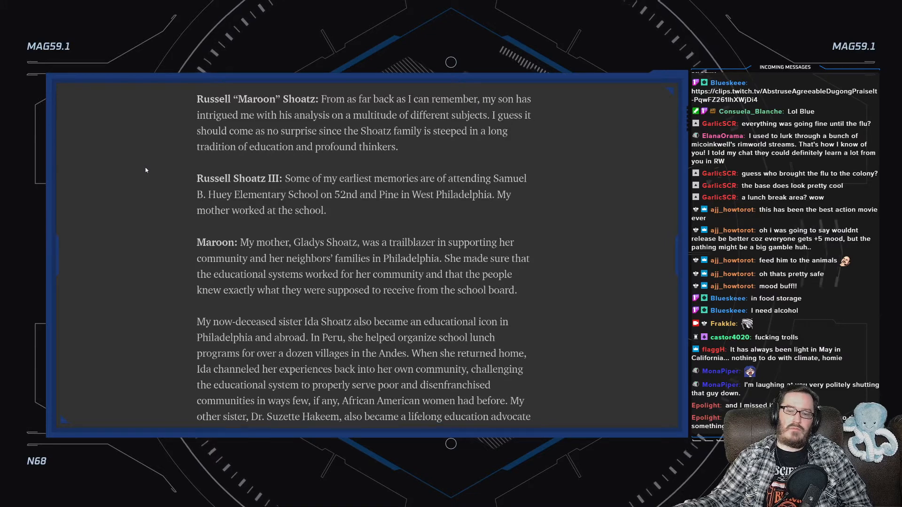
{"action": "scroll", "scroll_direction": "down", "scroll_amount": 3}
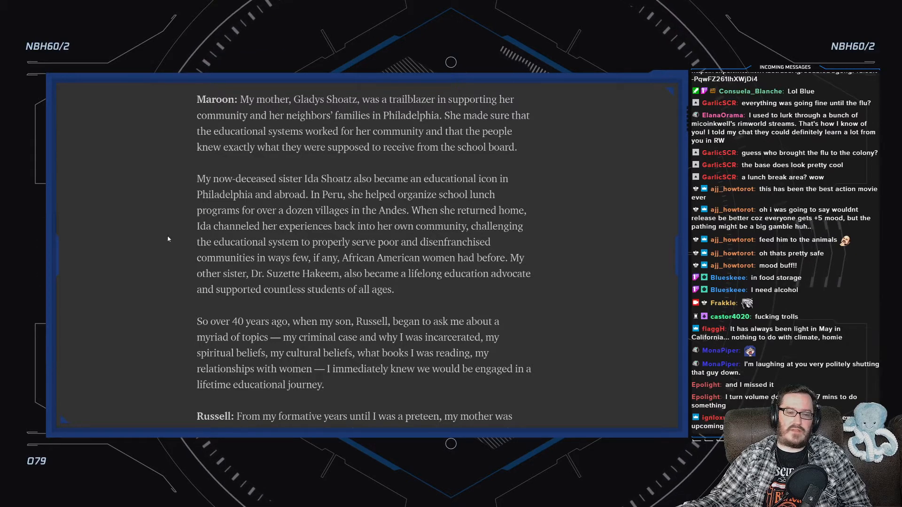
{"action": "scroll", "scroll_direction": "down", "scroll_amount": 3}
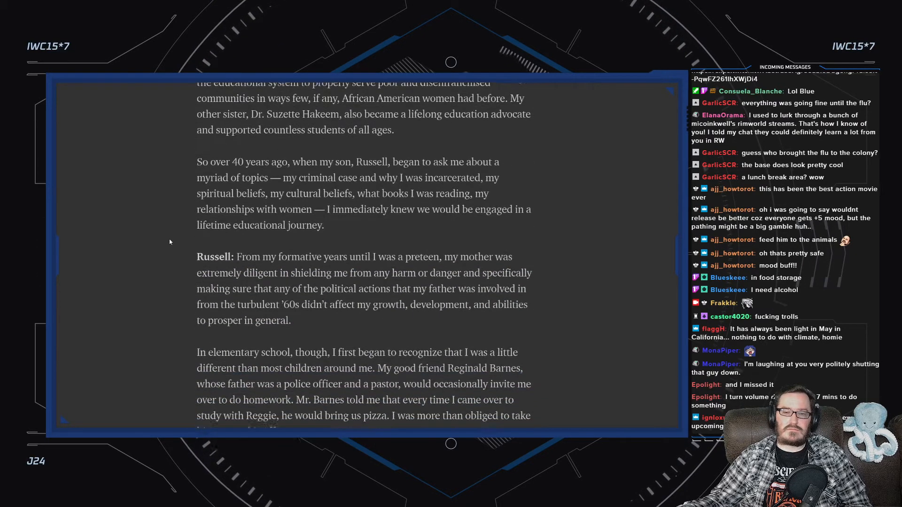
{"action": "scroll", "scroll_direction": "down", "scroll_amount": 3}
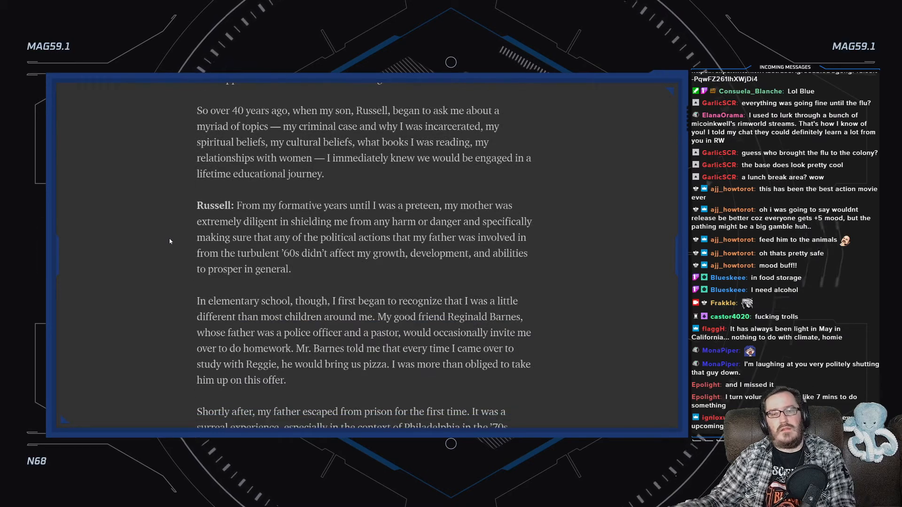
{"action": "scroll", "scroll_direction": "up", "scroll_amount": 3}
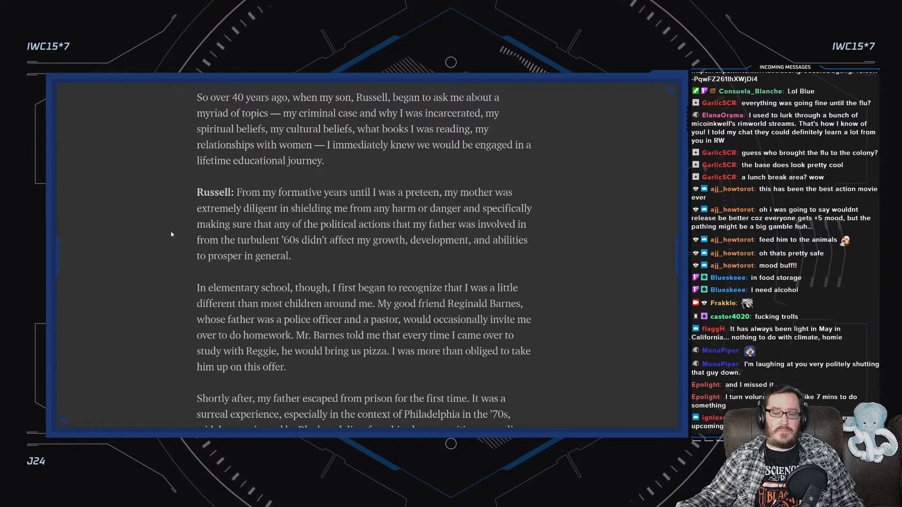
{"action": "scroll", "scroll_direction": "down", "scroll_amount": 3}
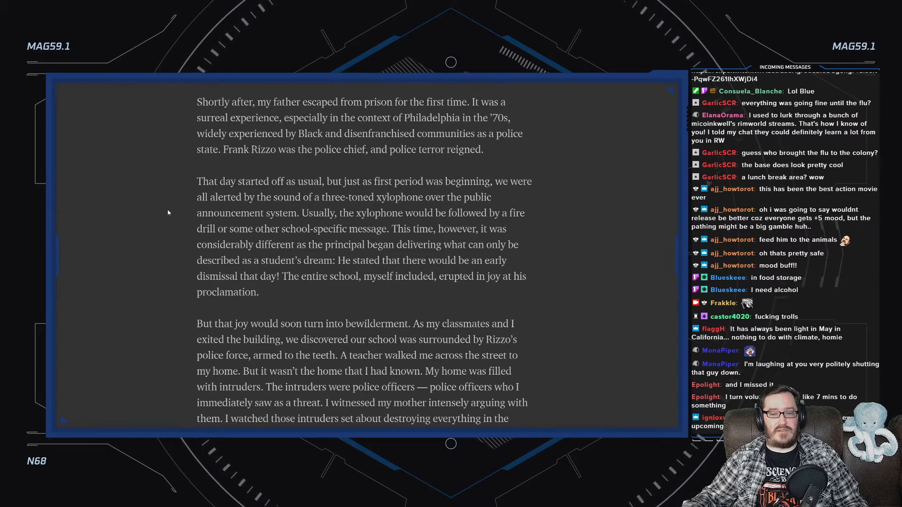
{"action": "scroll", "scroll_direction": "down", "scroll_amount": 3}
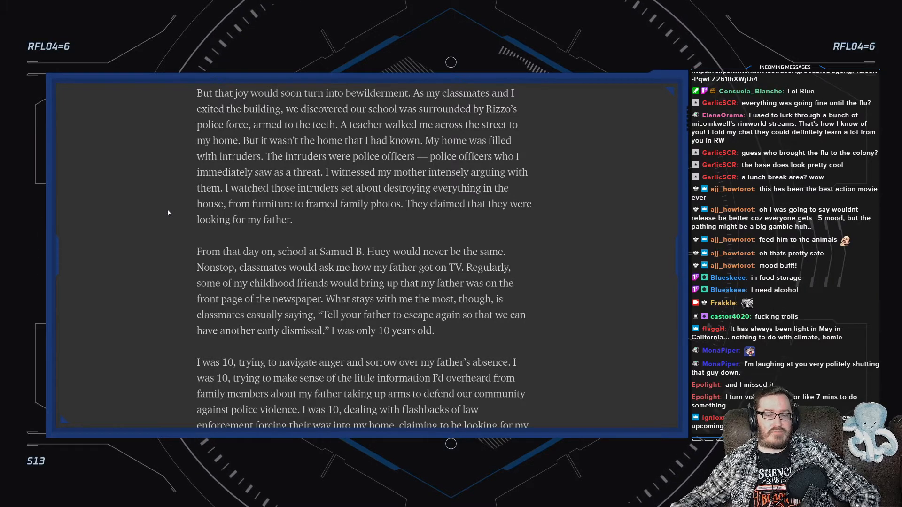
{"action": "scroll", "scroll_direction": "down", "scroll_amount": 3}
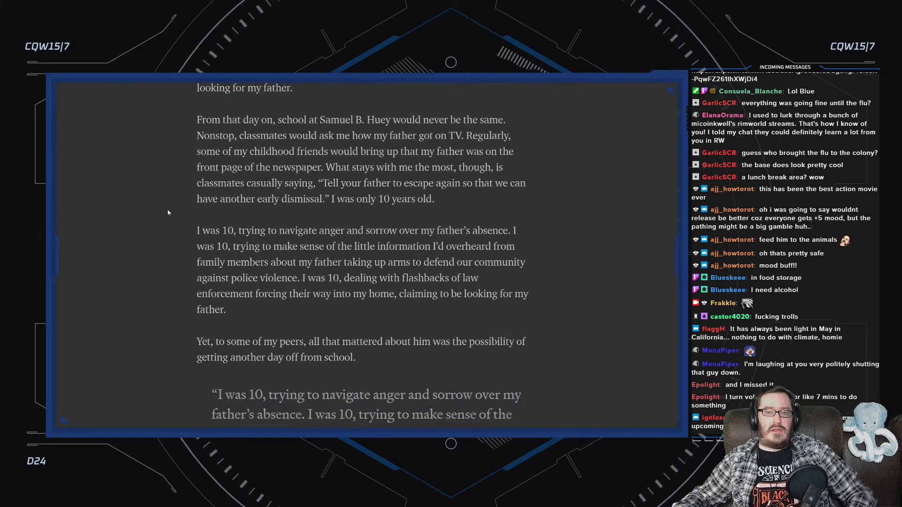
{"action": "scroll", "scroll_direction": "down", "scroll_amount": 3}
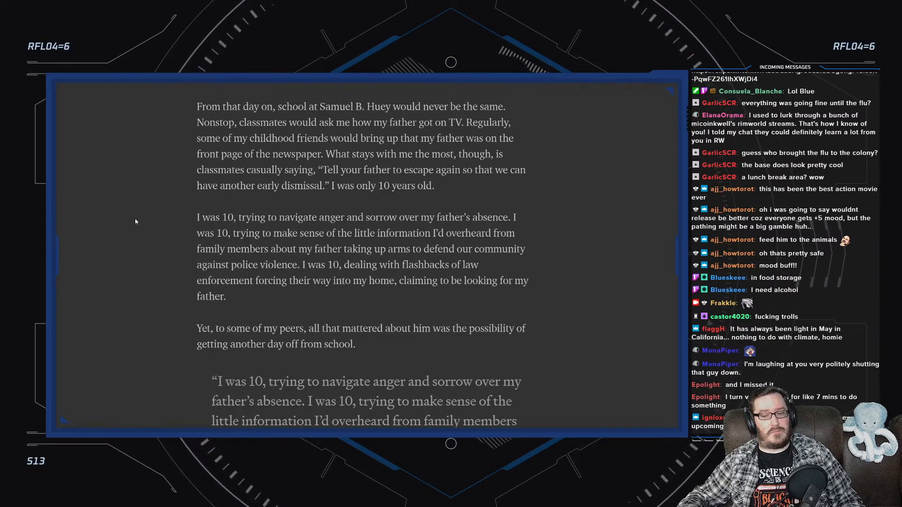
{"action": "scroll", "scroll_direction": "down", "scroll_amount": 3}
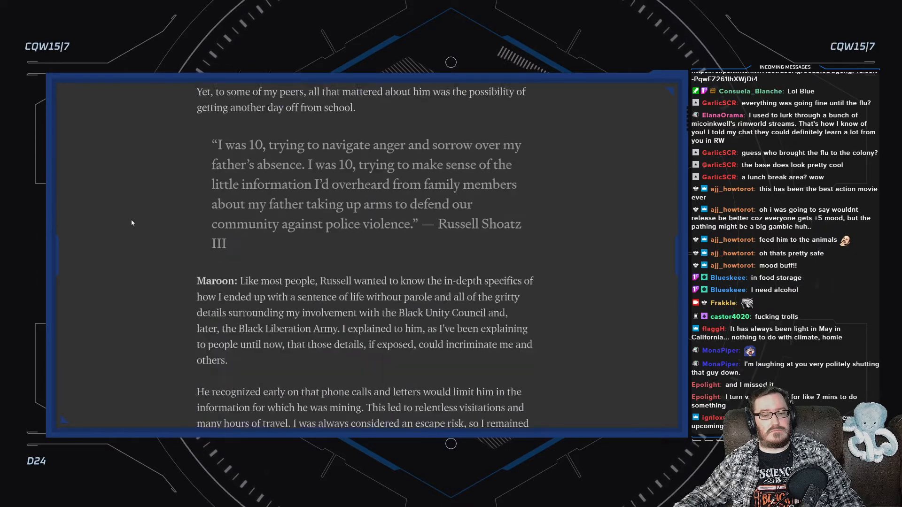
{"action": "scroll", "scroll_direction": "down", "scroll_amount": 3}
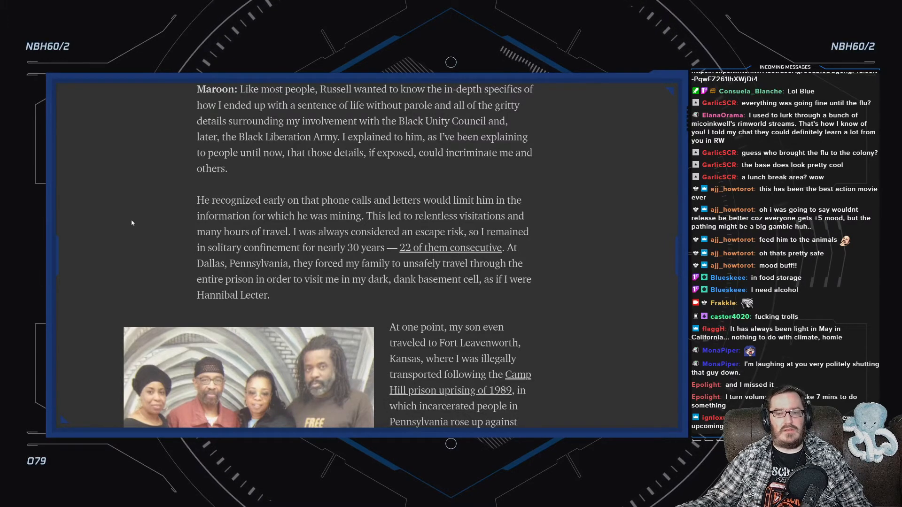
{"action": "scroll", "scroll_direction": "down", "scroll_amount": 3}
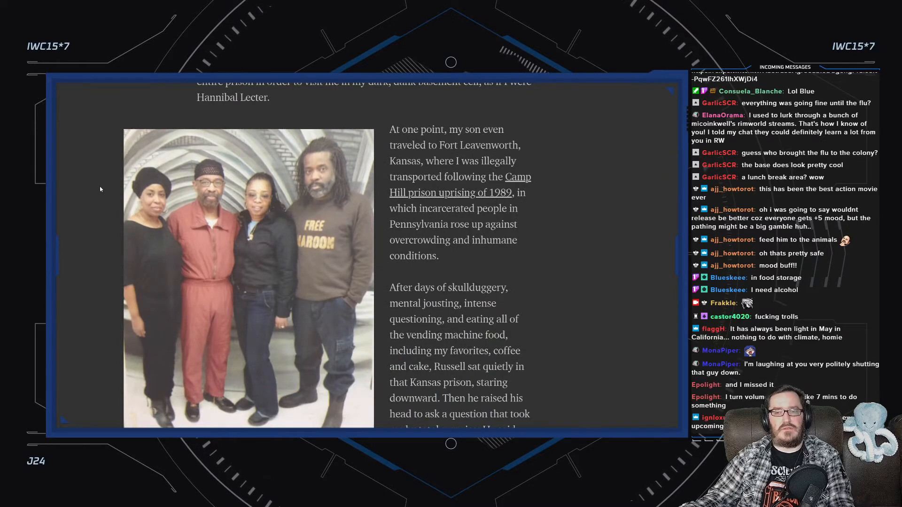
{"action": "scroll", "scroll_direction": "down", "scroll_amount": 3}
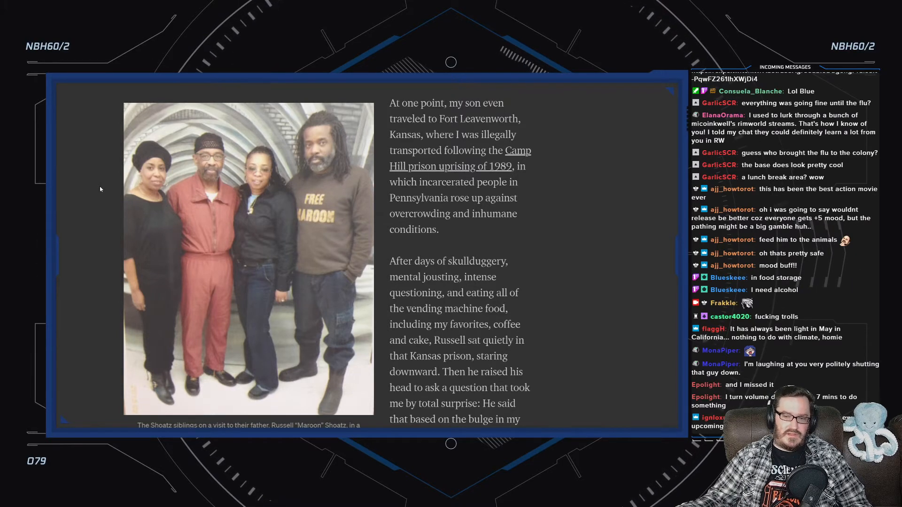
{"action": "scroll", "scroll_direction": "down", "scroll_amount": 3}
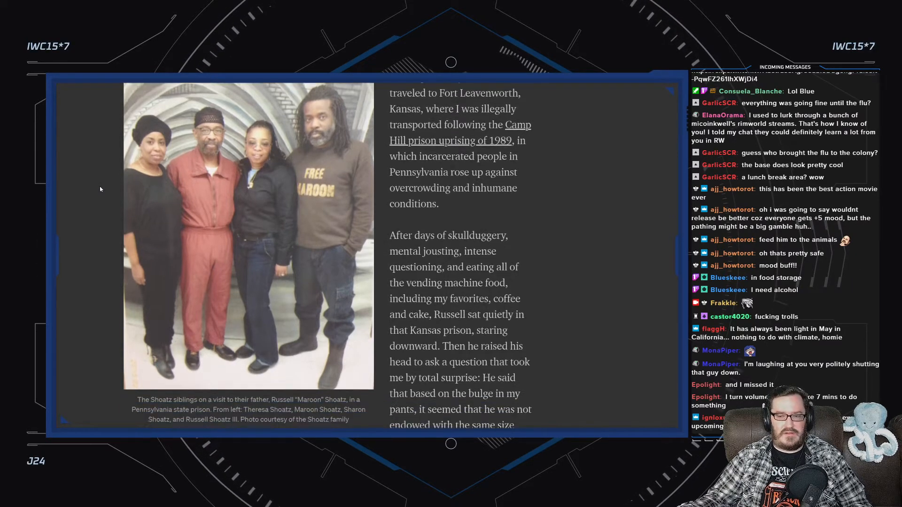
{"action": "scroll", "scroll_direction": "down", "scroll_amount": 3}
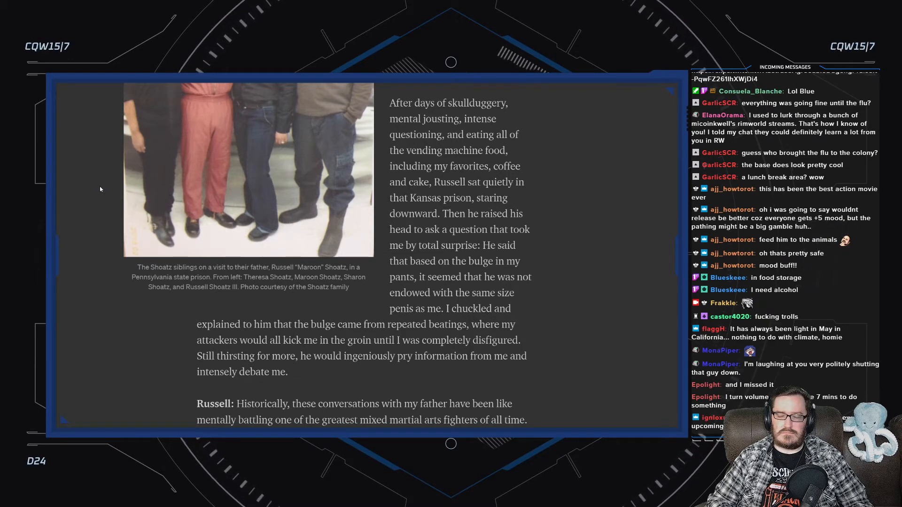
{"action": "scroll", "scroll_direction": "down", "scroll_amount": 3}
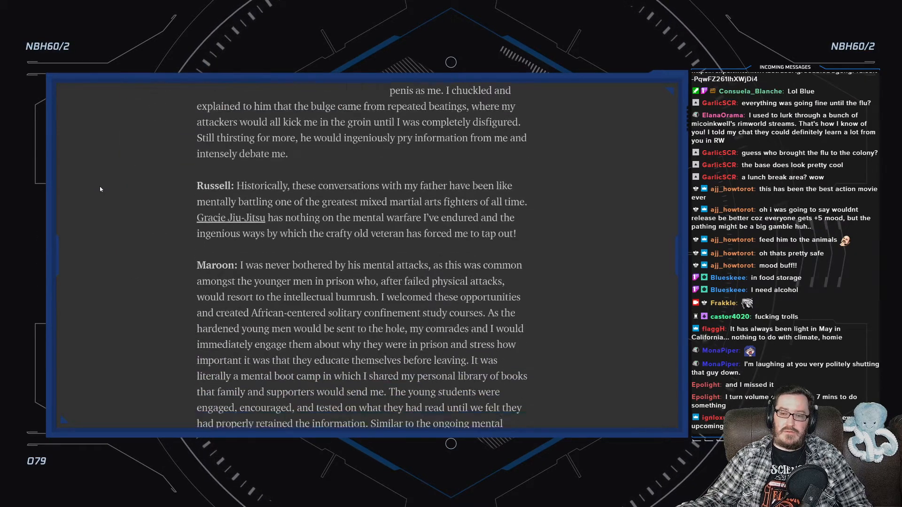
{"action": "scroll", "scroll_direction": "down", "scroll_amount": 3}
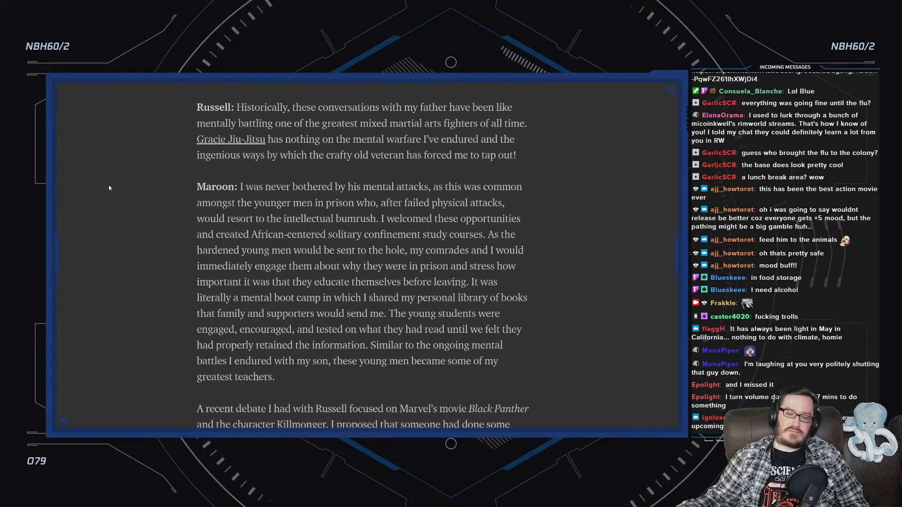
{"action": "scroll", "scroll_direction": "down", "scroll_amount": 3}
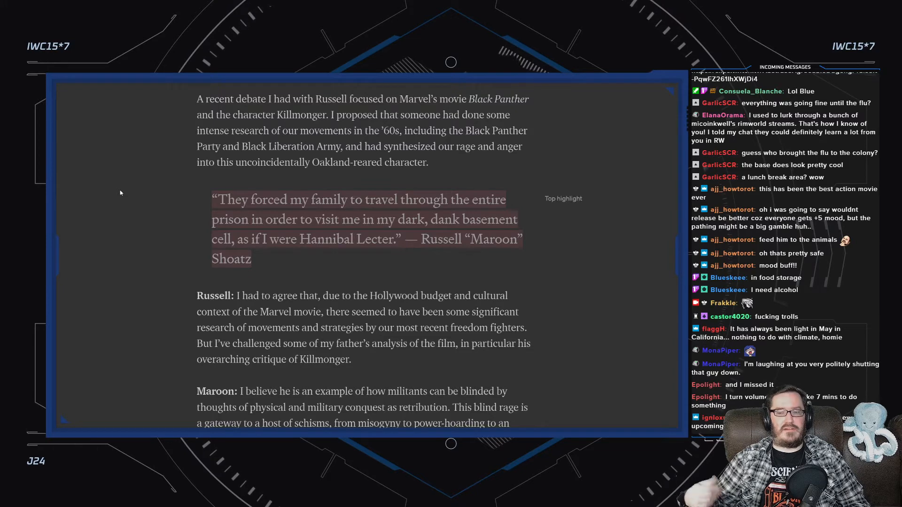
{"action": "scroll", "scroll_direction": "down", "scroll_amount": 3}
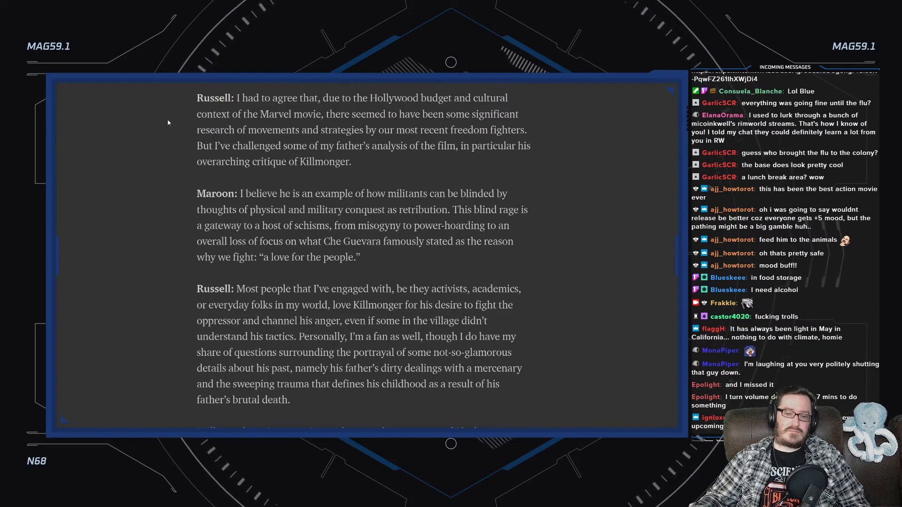
{"action": "scroll", "scroll_direction": "down", "scroll_amount": 3}
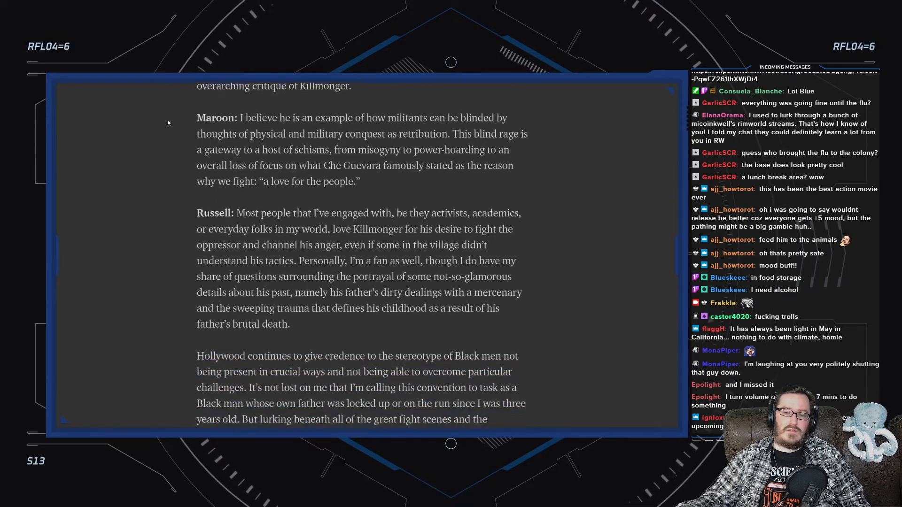
{"action": "scroll", "scroll_direction": "down", "scroll_amount": 3}
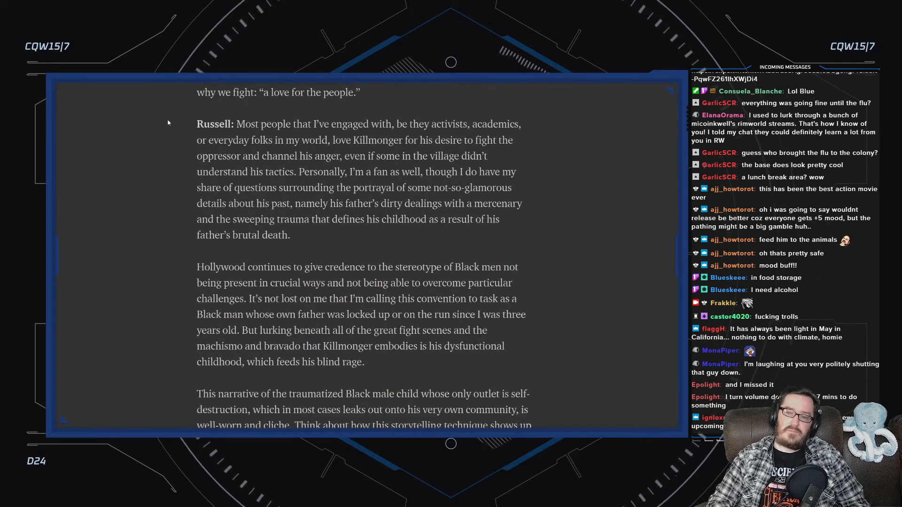
{"action": "scroll", "scroll_direction": "down", "scroll_amount": 3}
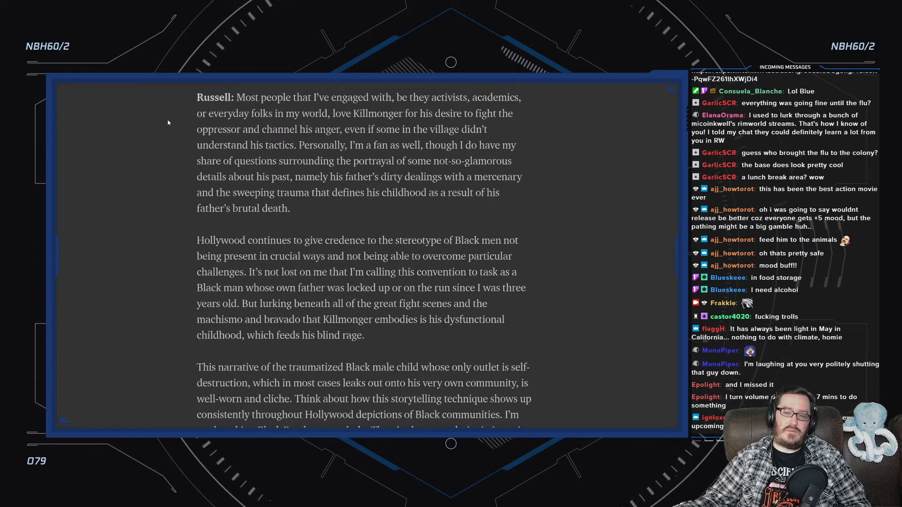
{"action": "scroll", "scroll_direction": "down", "scroll_amount": 3}
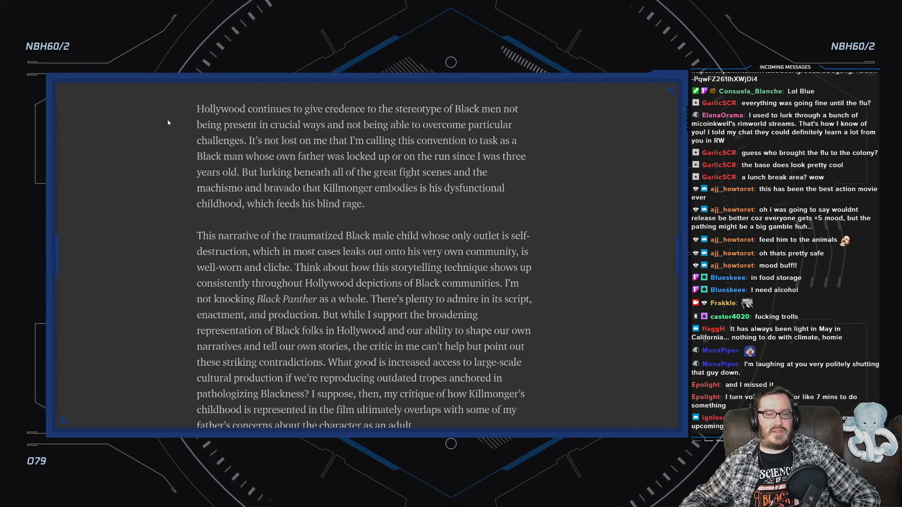
{"action": "scroll", "scroll_direction": "down", "scroll_amount": 3}
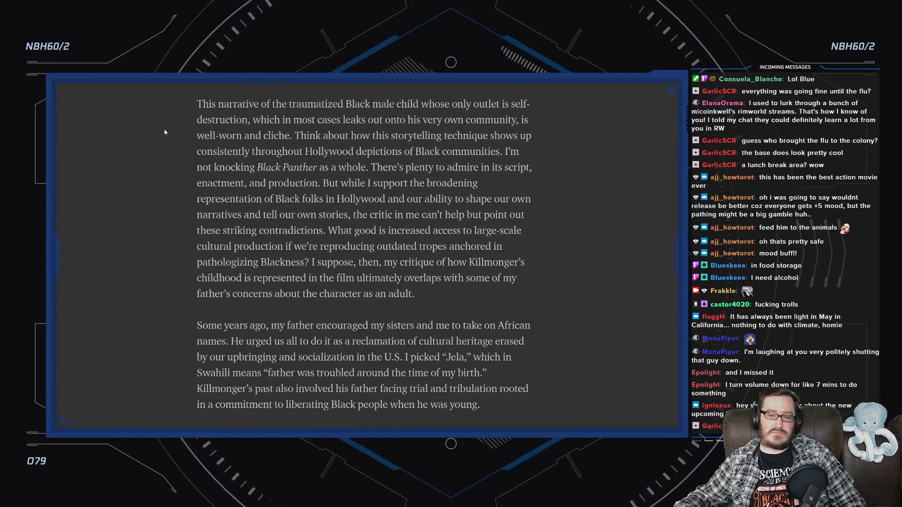
{"action": "scroll", "scroll_direction": "down", "scroll_amount": 3}
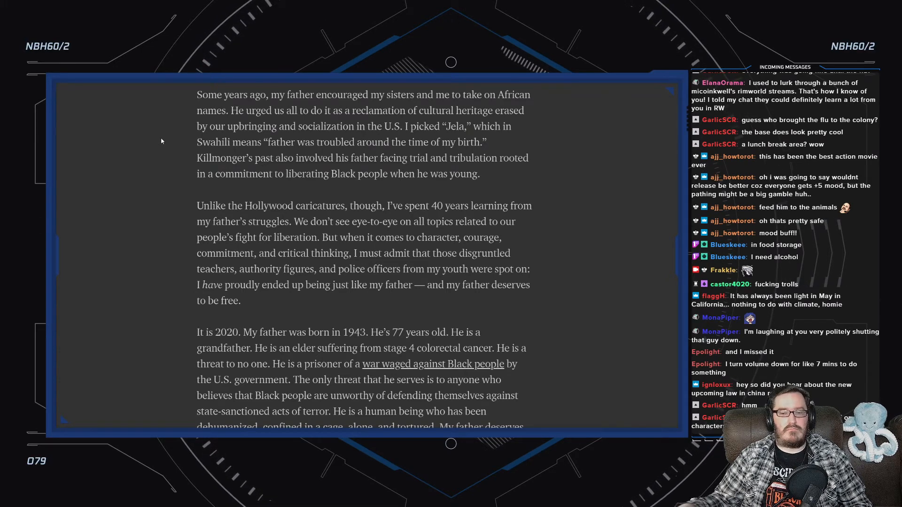
{"action": "scroll", "scroll_direction": "down", "scroll_amount": 3}
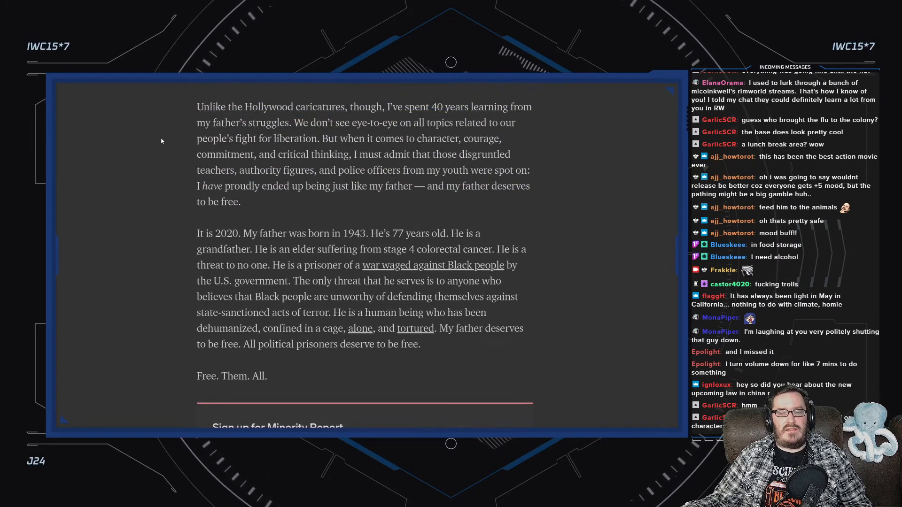
{"action": "scroll", "scroll_direction": "up", "scroll_amount": 3}
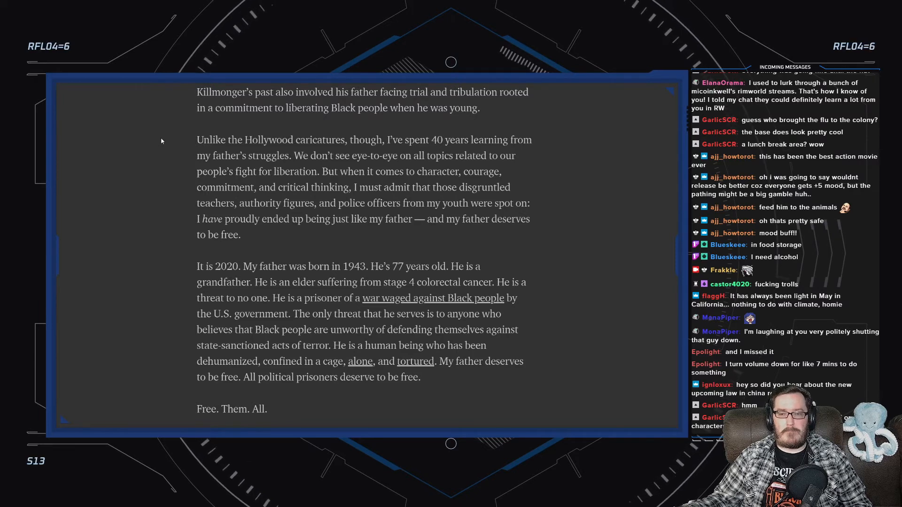
{"action": "scroll", "scroll_direction": "down", "scroll_amount": 3}
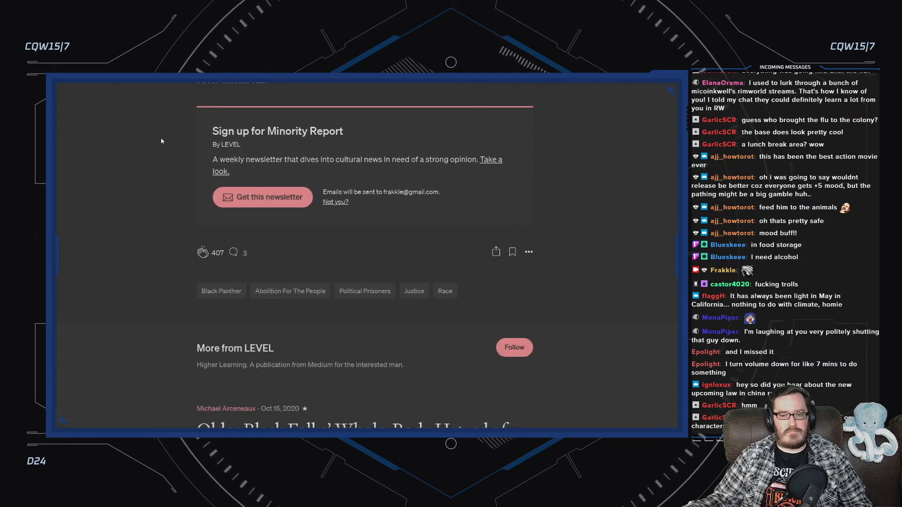
{"action": "scroll", "scroll_direction": "up", "scroll_amount": 3}
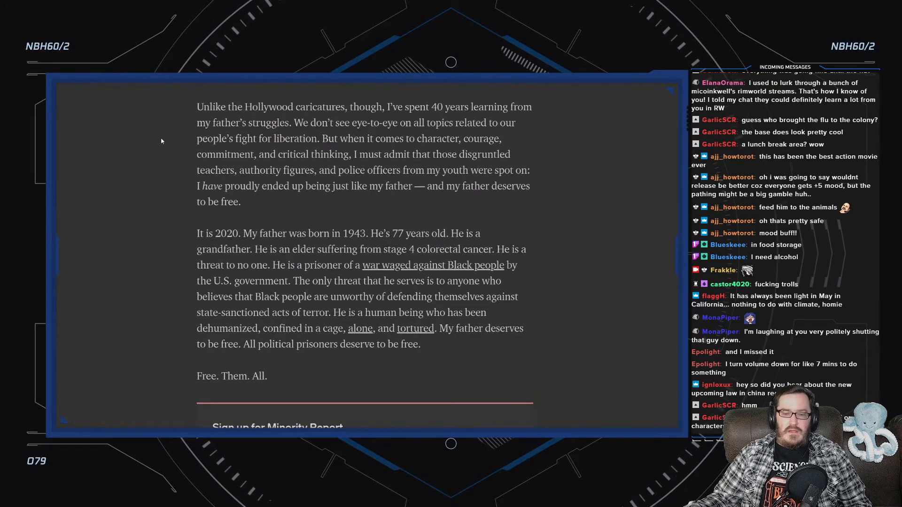
{"action": "scroll", "scroll_direction": "up", "scroll_amount": 3}
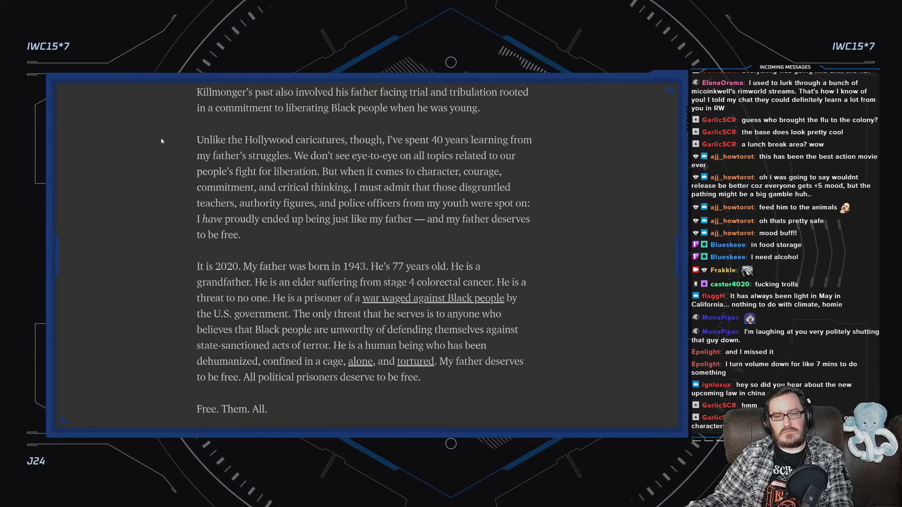